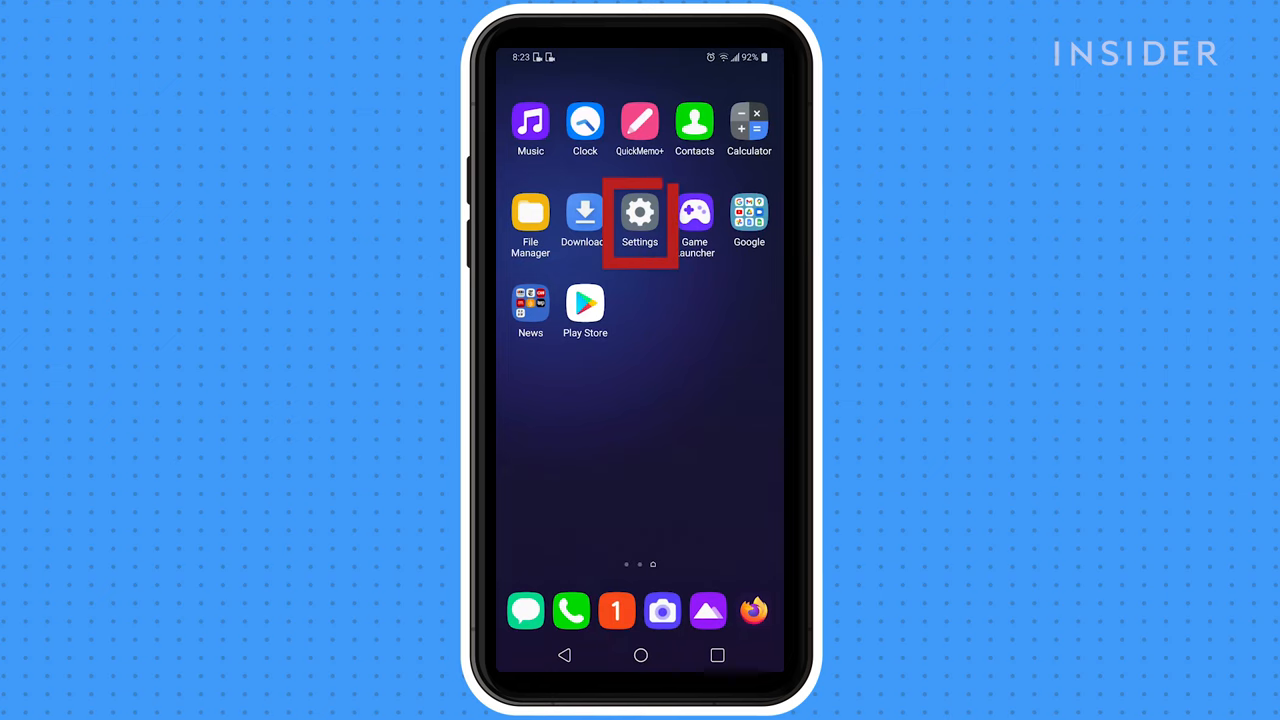
Step: Search Settings for 'software' to reach the Software Update page
click(639, 213)
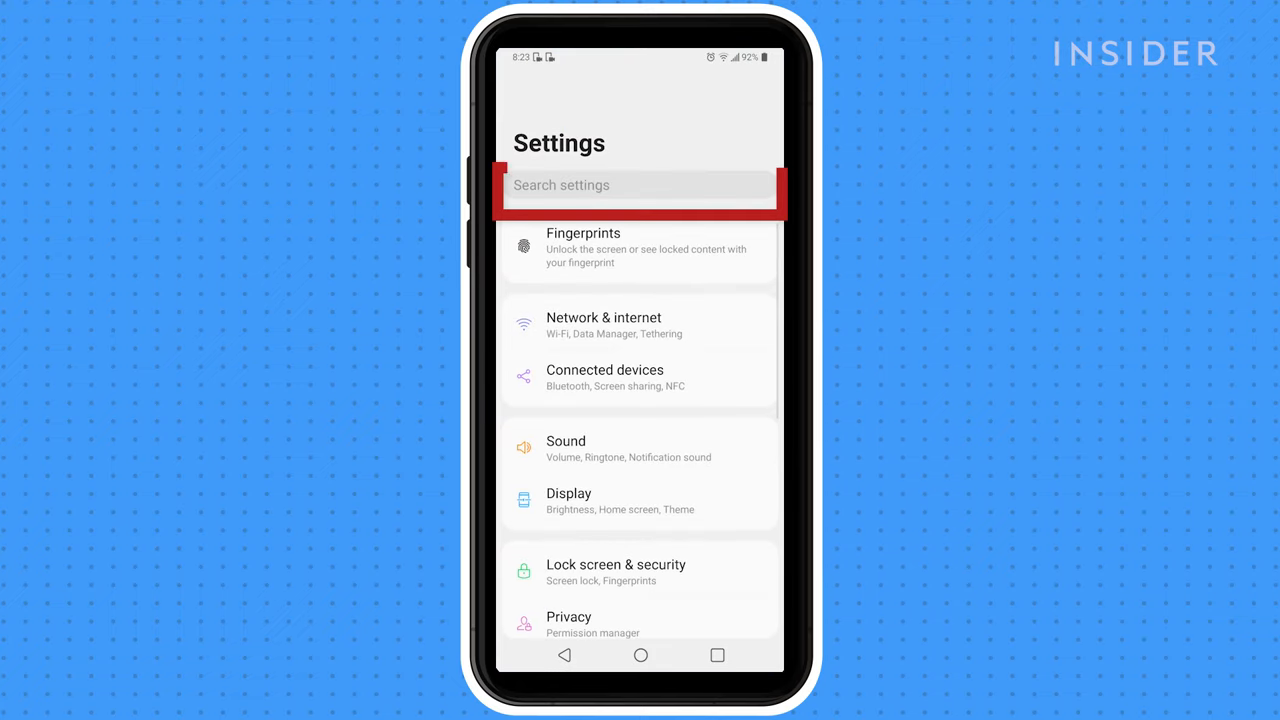
text(so)
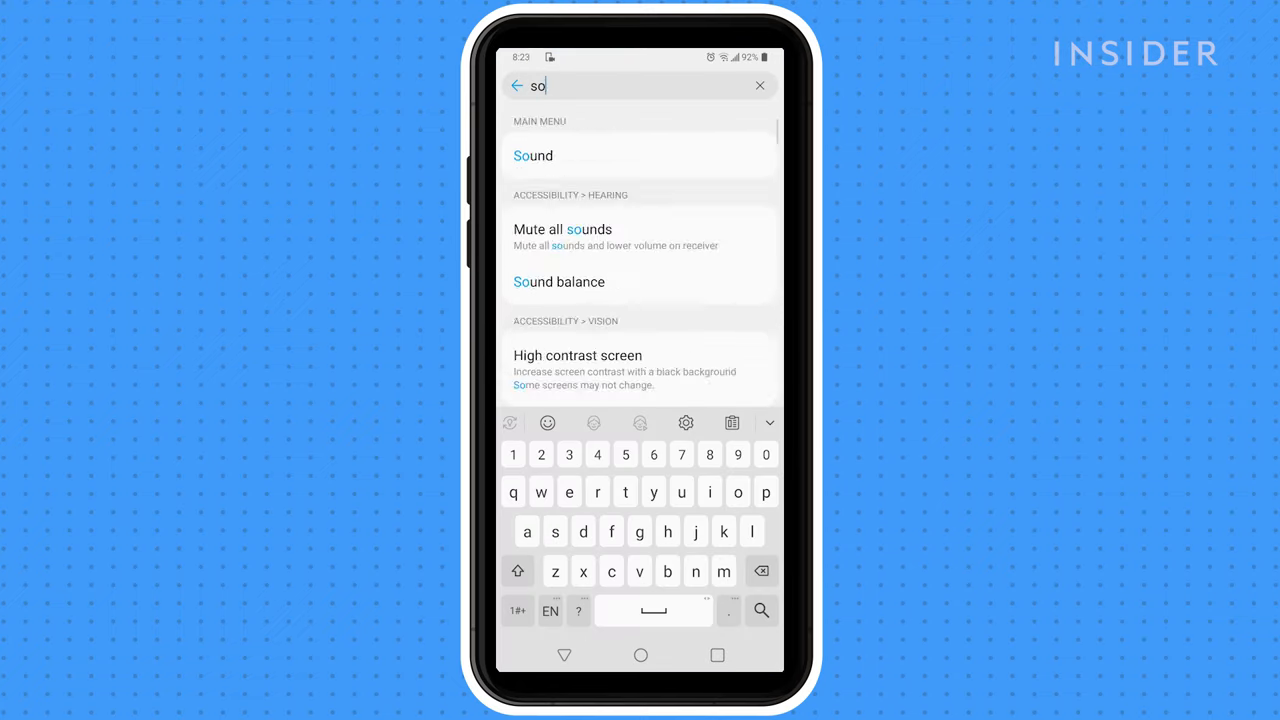
text(ftware)
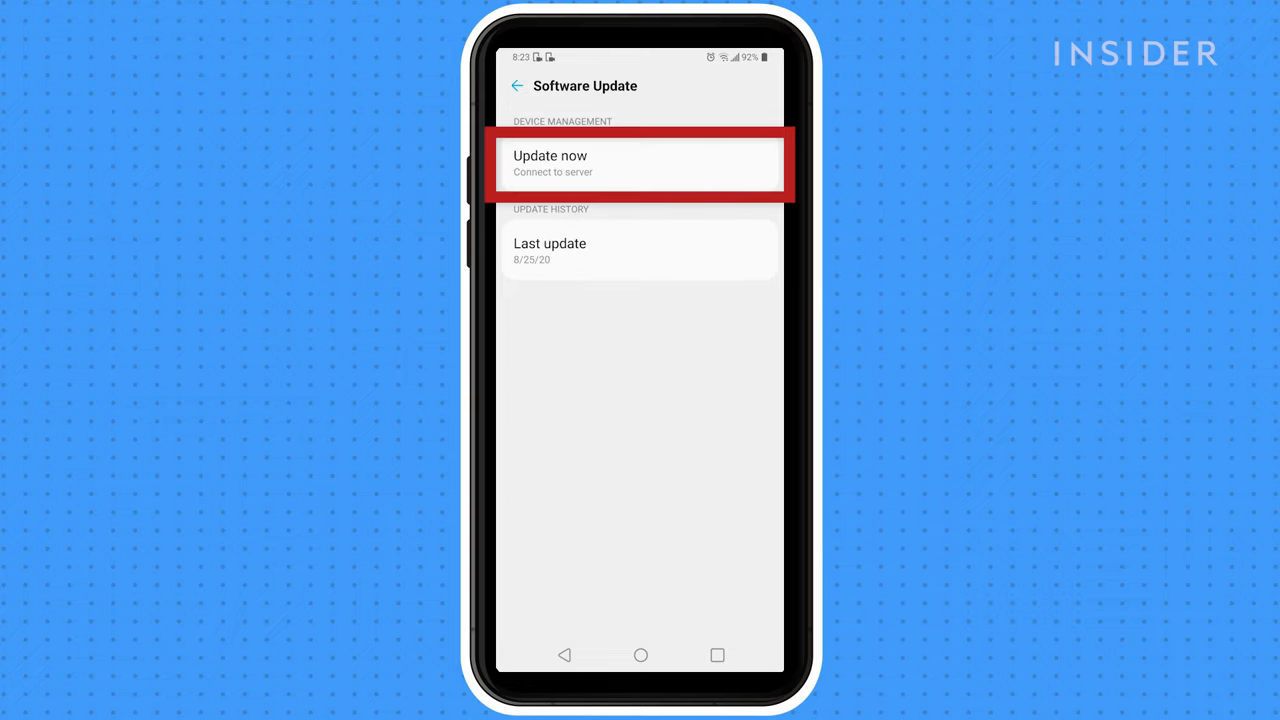
Step: Run Update now and acknowledge the device is up to date
click(640, 163)
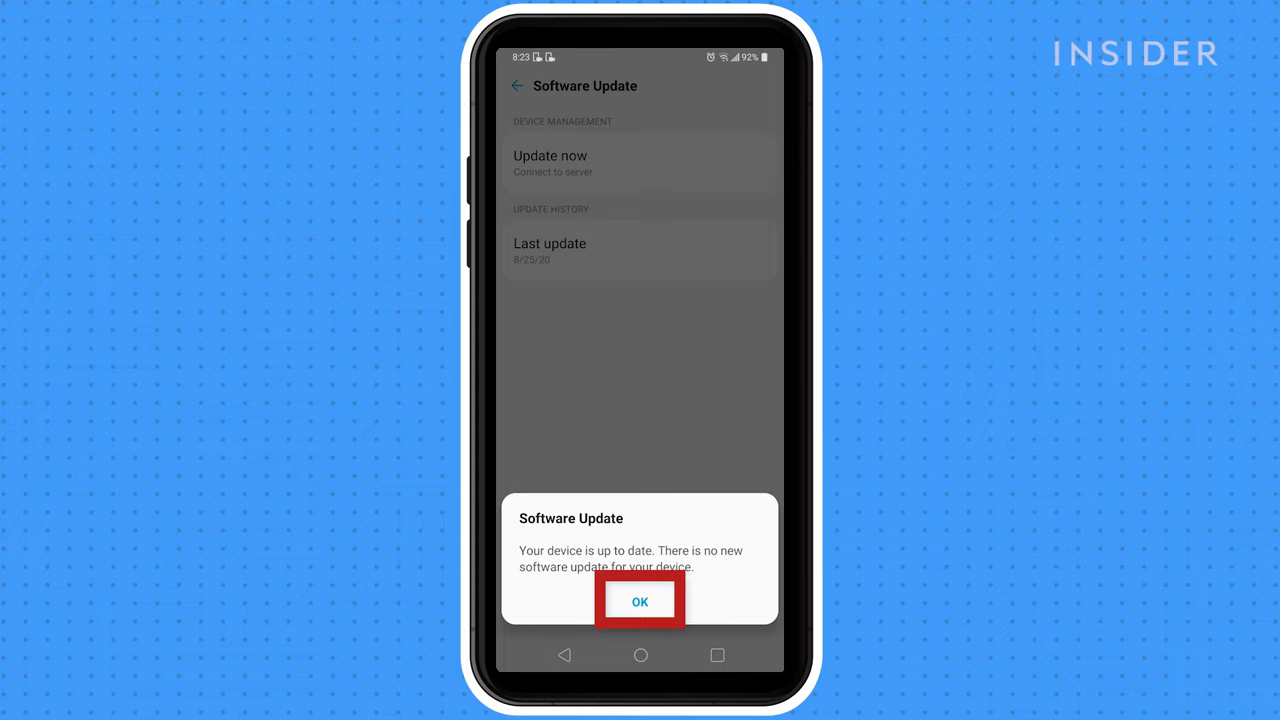
click(639, 600)
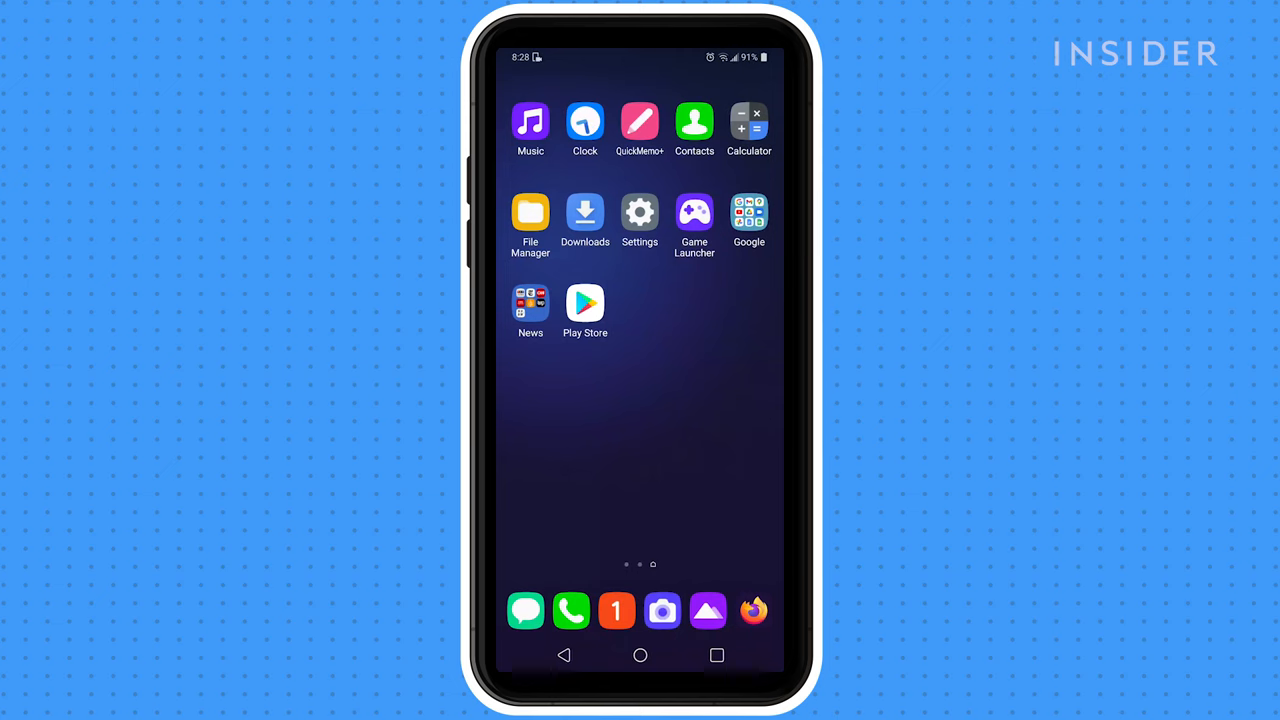
Step: Navigate Settings > Apps & notifications > App info and scroll to Messaging
click(639, 213)
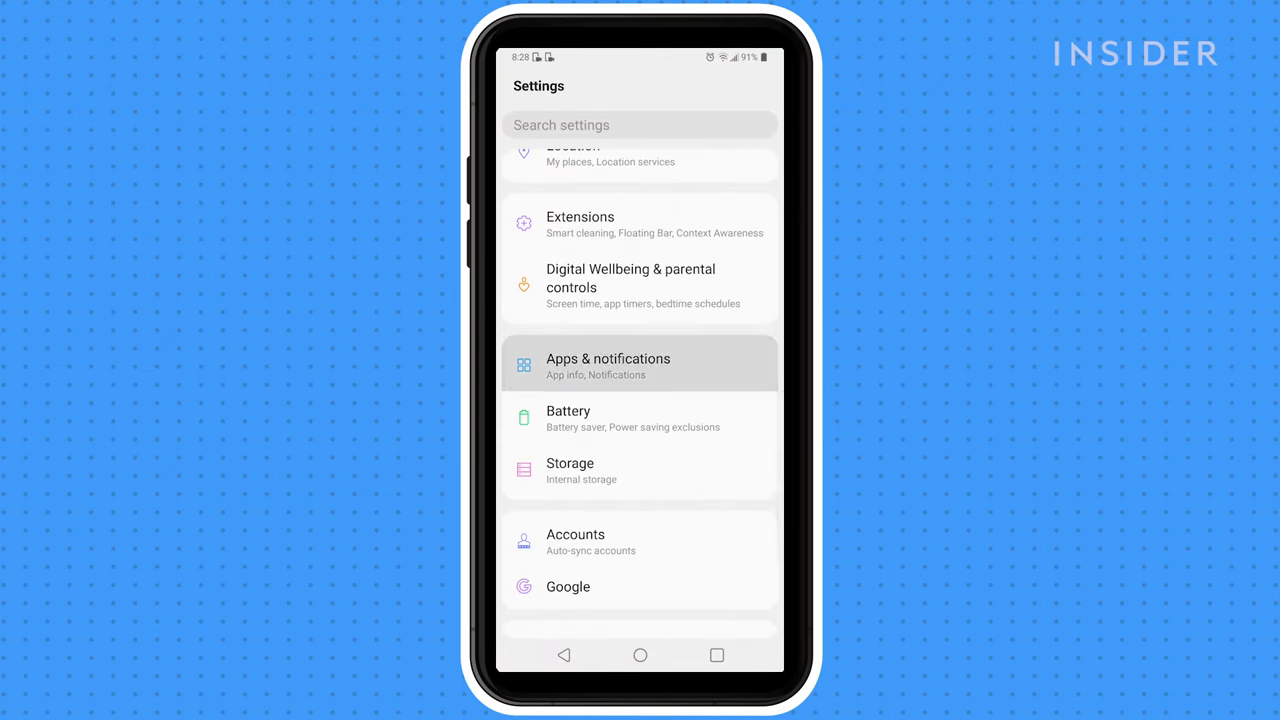
click(608, 365)
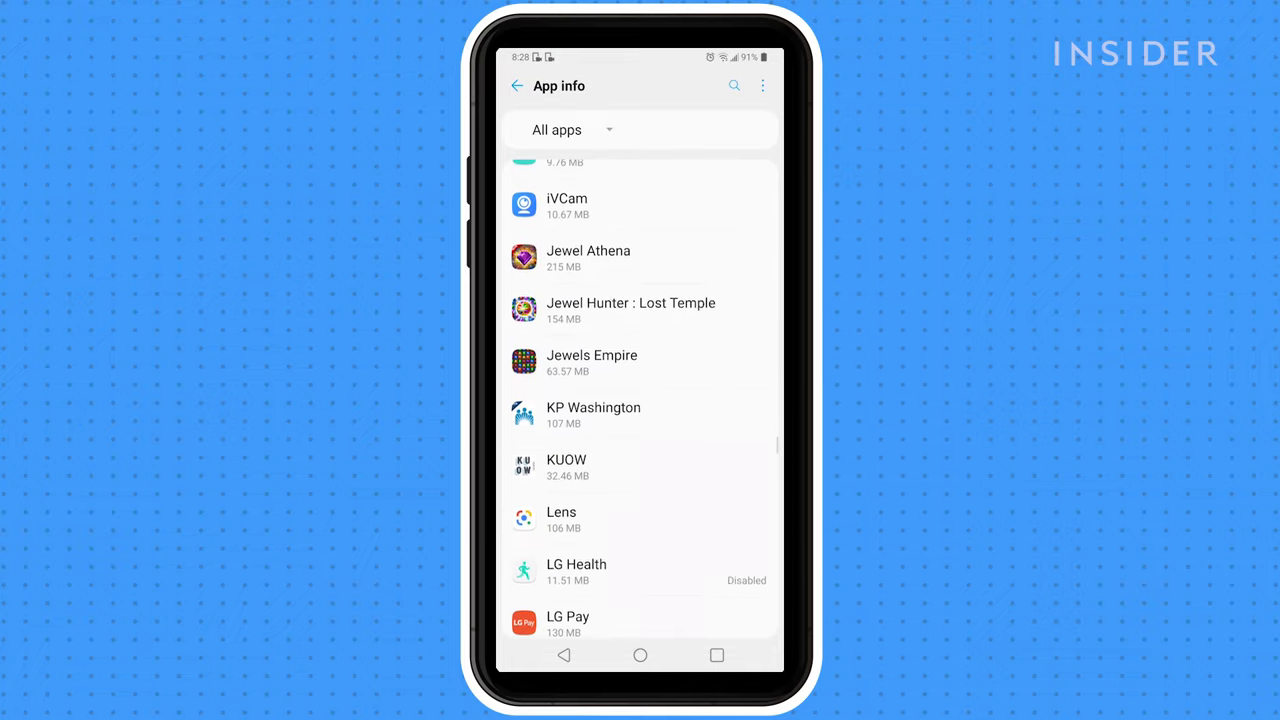
scroll(down, 3)
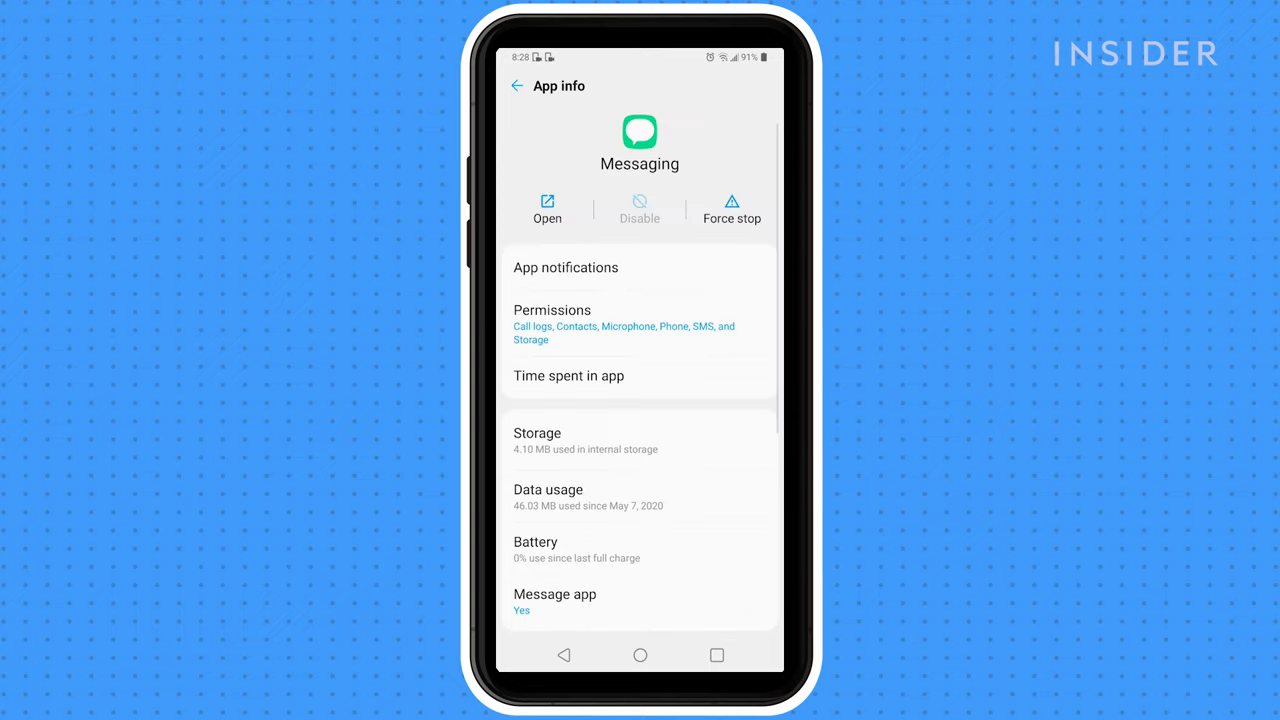
Step: Clear Messaging's cache in Storage, bringing it to 0 B (3.82 MB total)
click(639, 440)
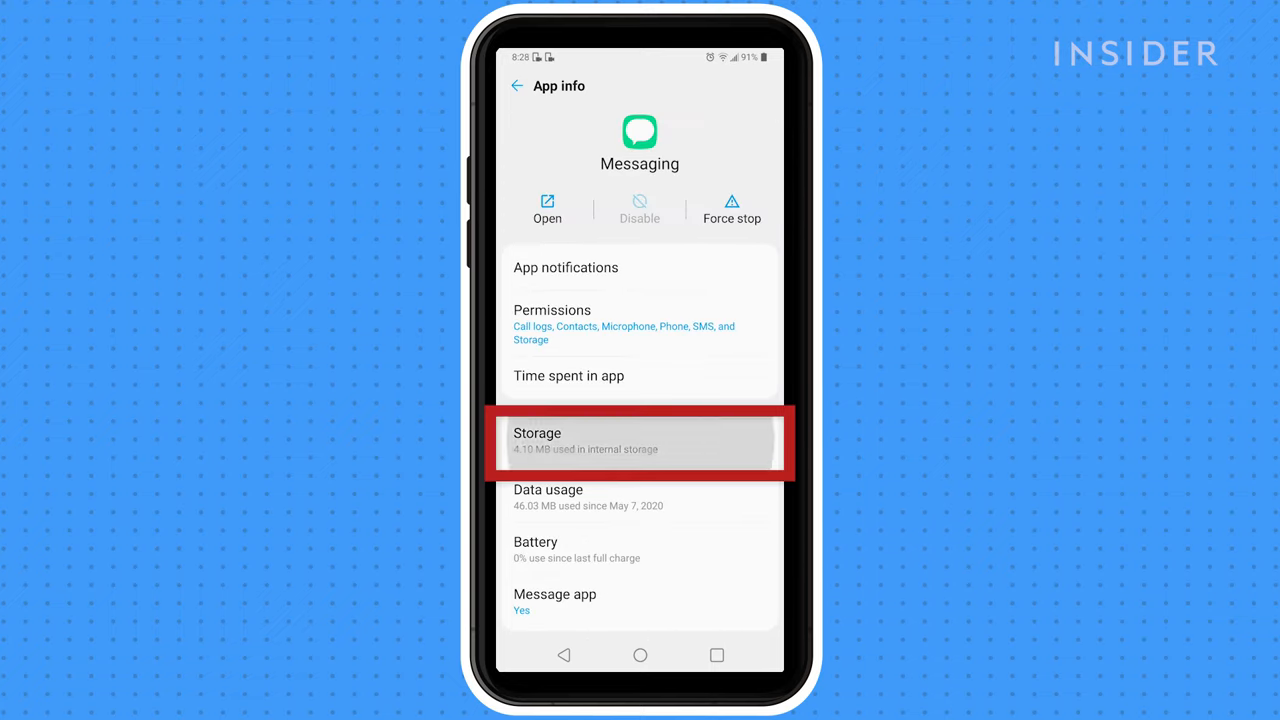
click(639, 440)
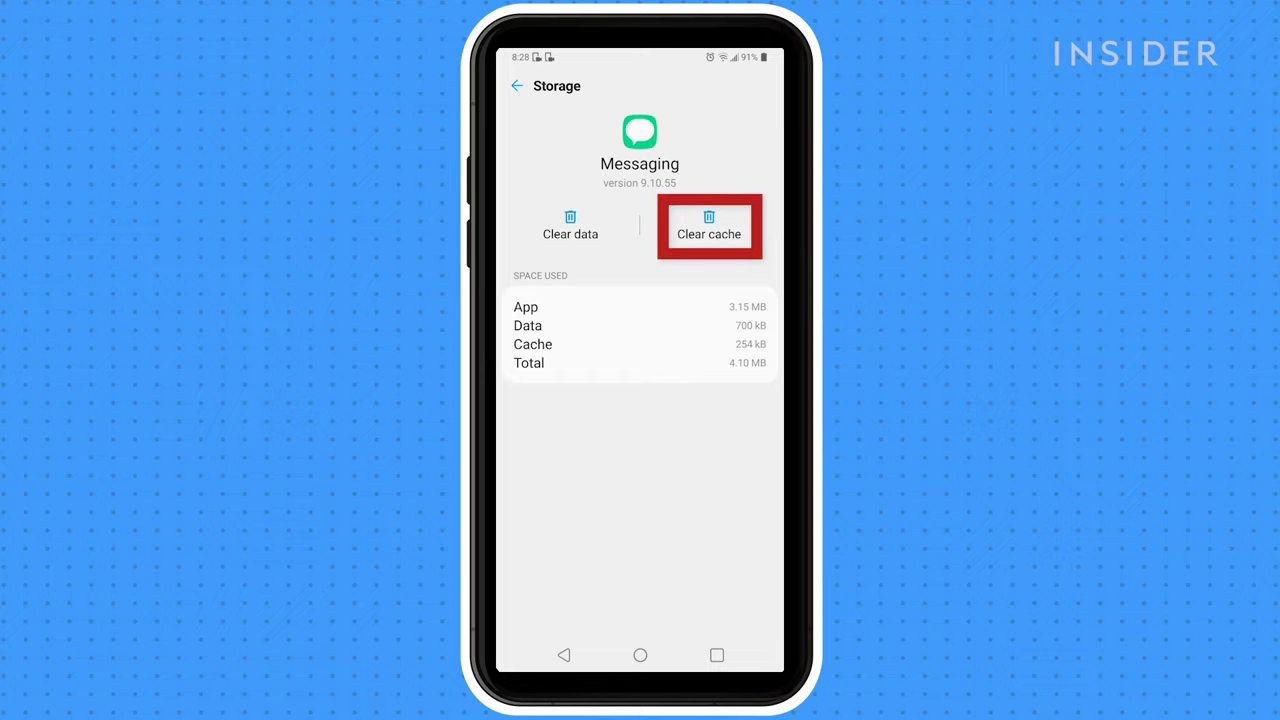
click(708, 225)
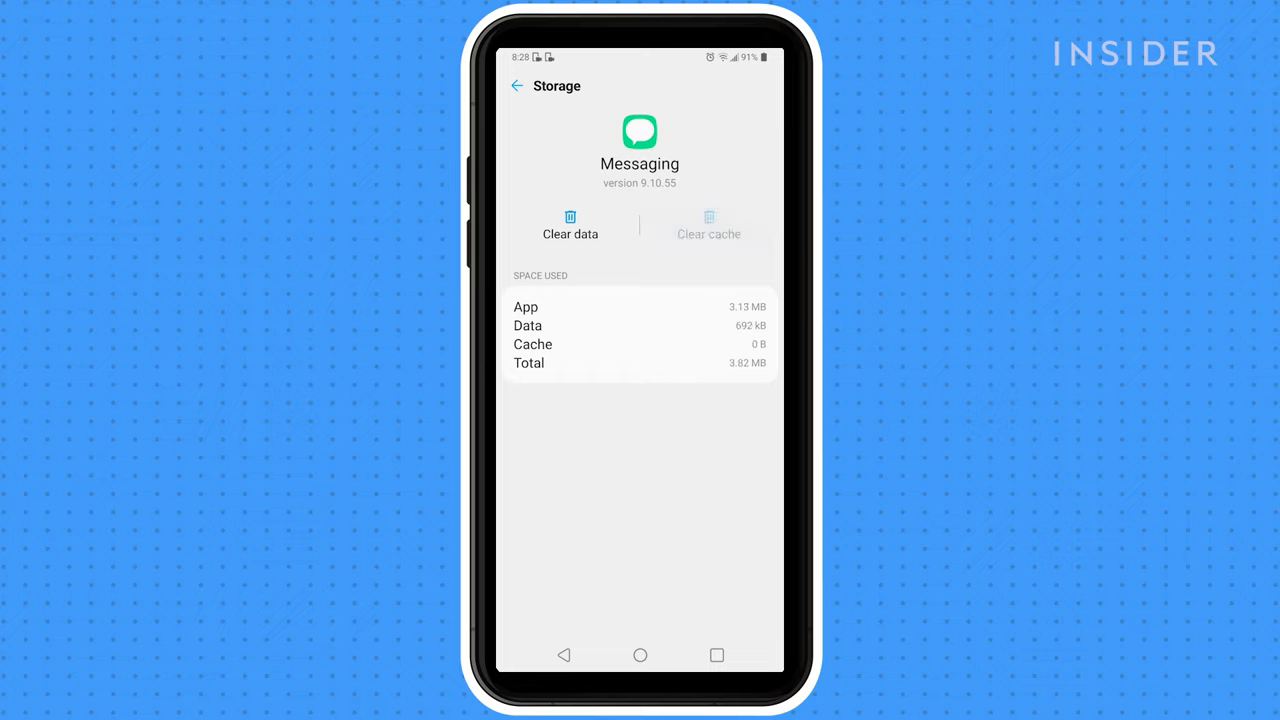